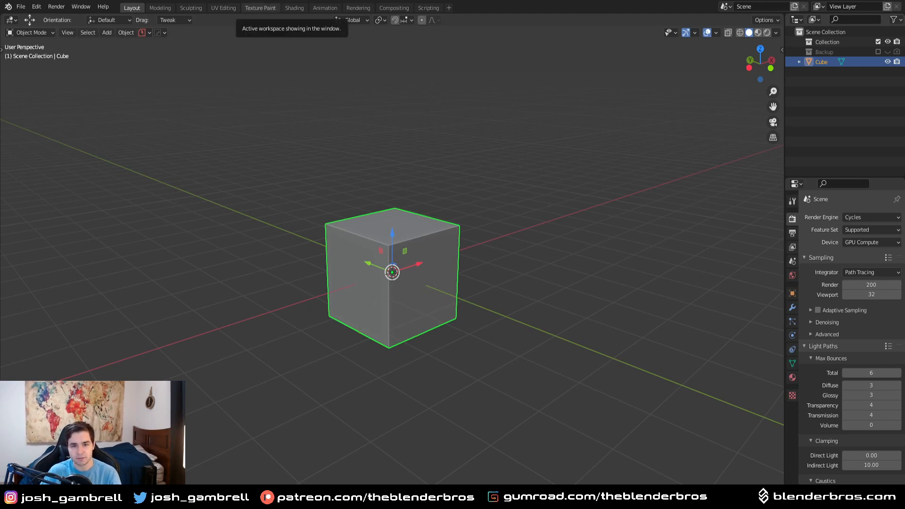
pyautogui.moveTo(466, 92)
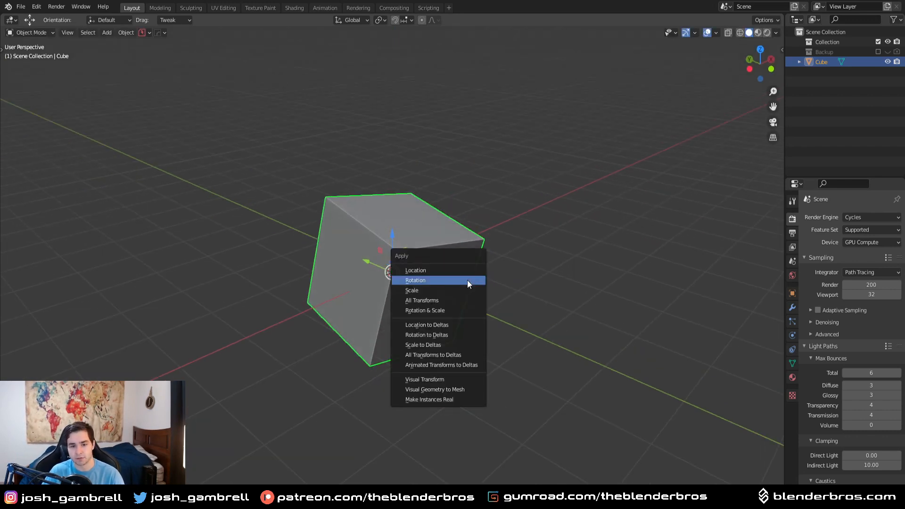
# - Apply the tilted cube's rotation to its mesh and enter Edit Mode
pyautogui.click(415, 280)
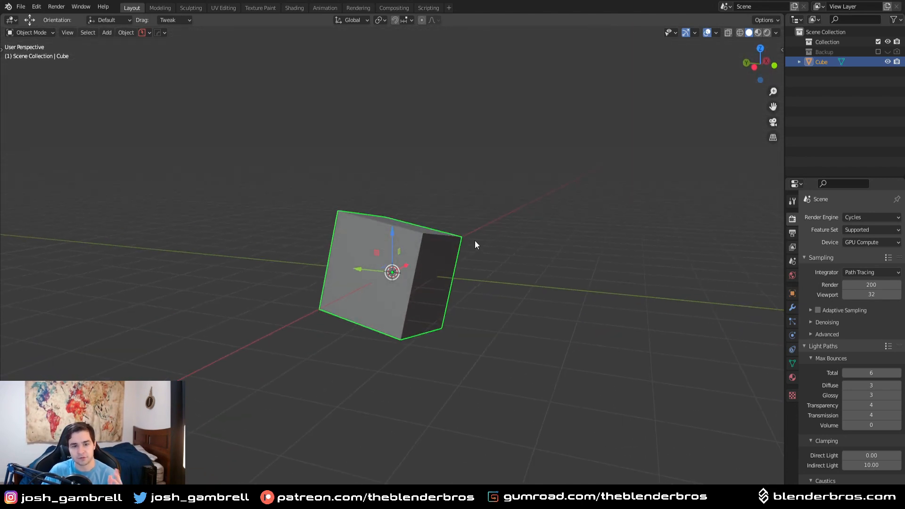
pyautogui.press('Tab')
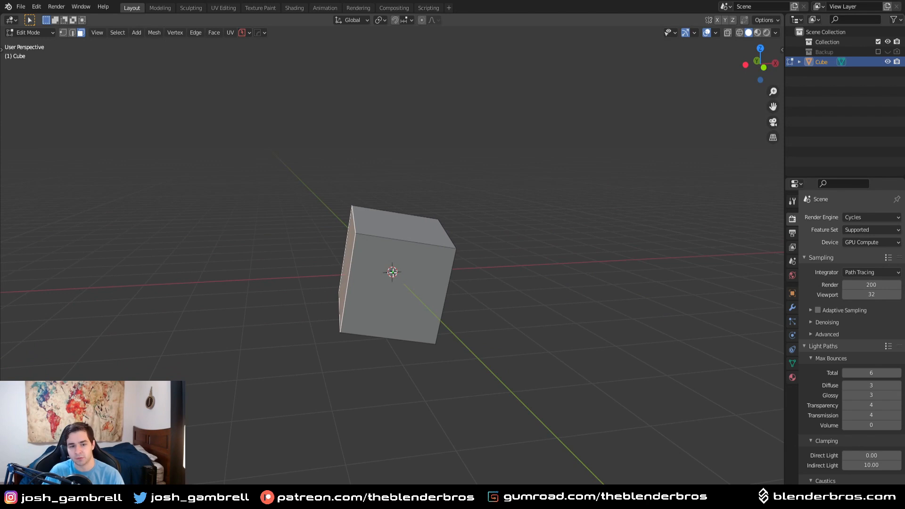
pyautogui.moveTo(370, 288)
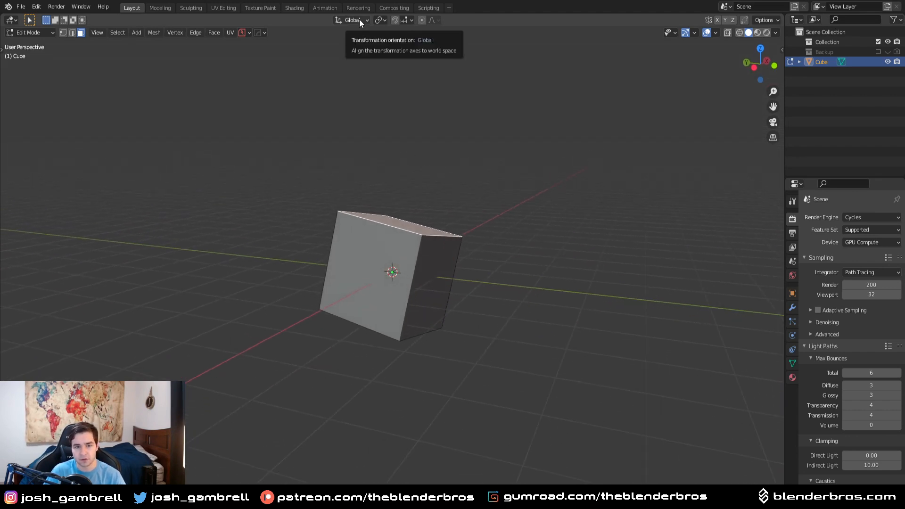
# - Add a Face transform orientation from the selected face, then return to Object Mode
pyautogui.click(352, 20)
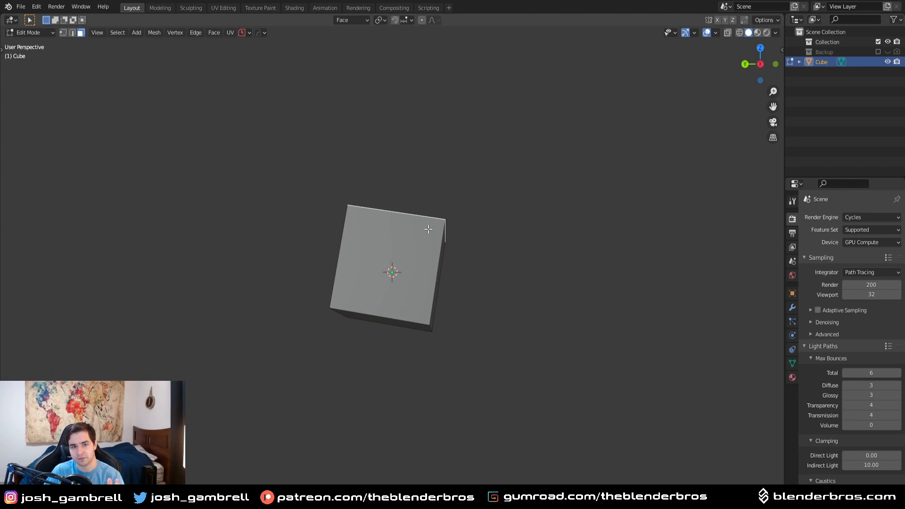
pyautogui.moveTo(428, 227)
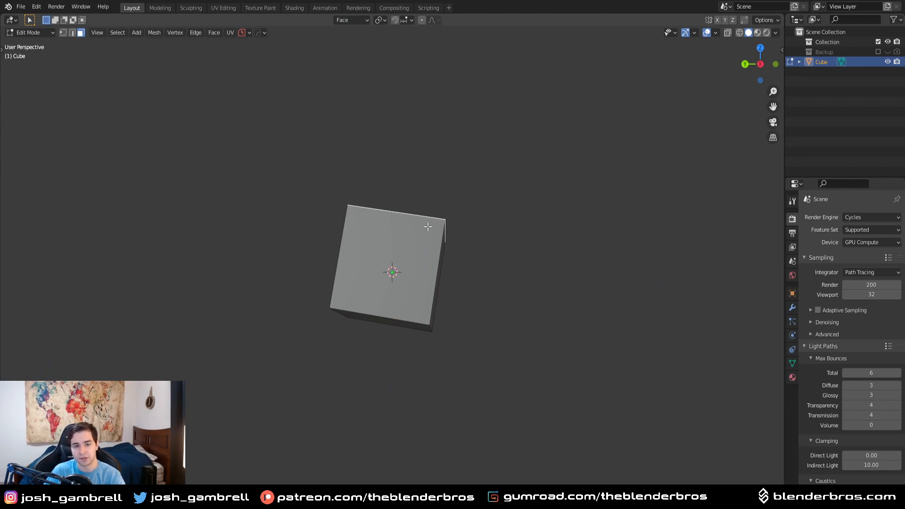
pyautogui.moveTo(460, 272)
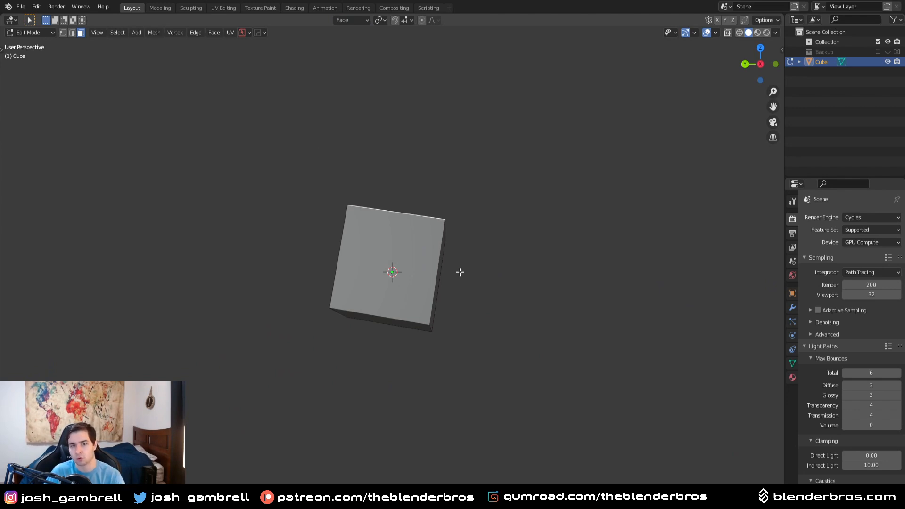
pyautogui.press('Tab')
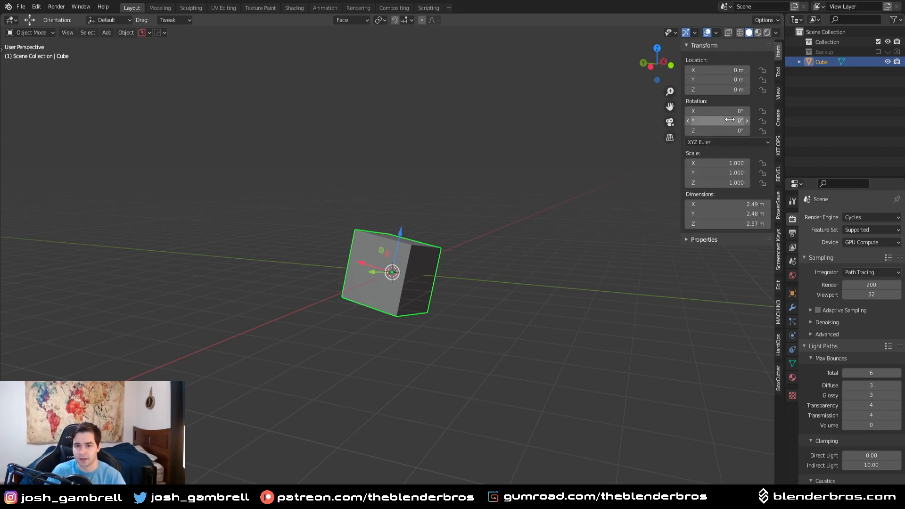
# - Bring up the transform tools for moving the cube along the Face orientation
pyautogui.press('Tab')
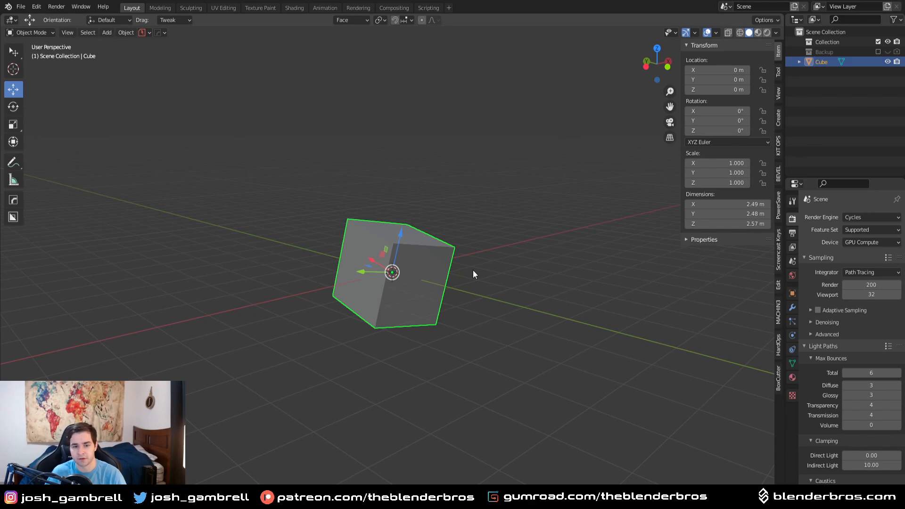
pyautogui.moveTo(497, 262)
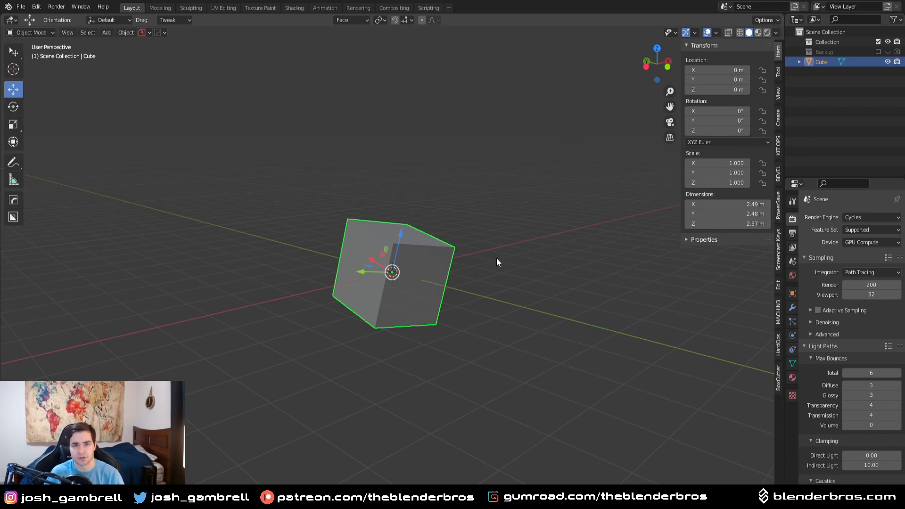